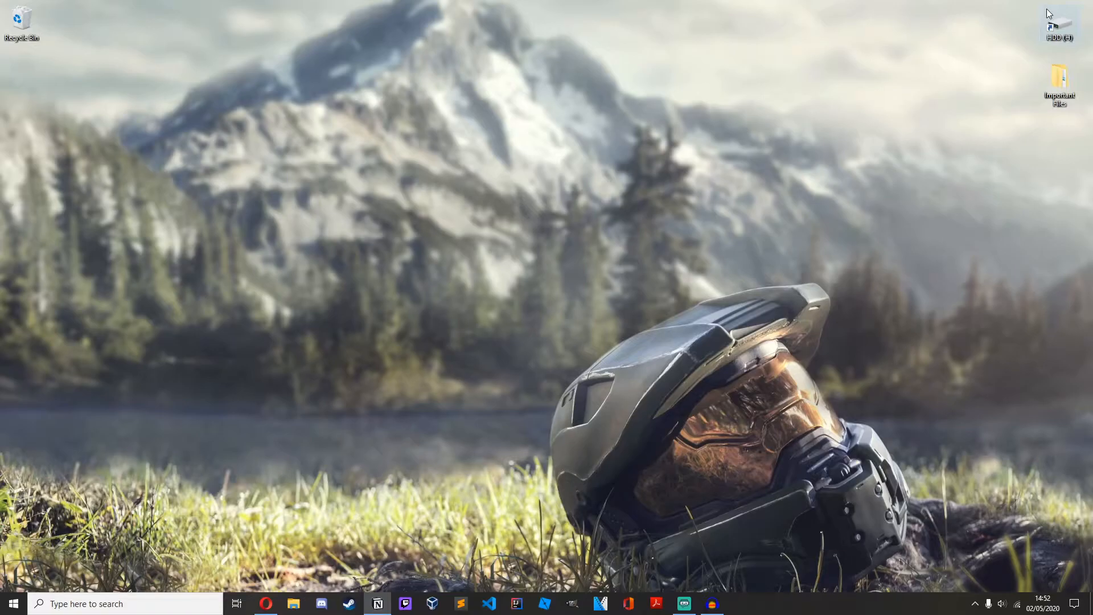
mouse_move(623, 343)
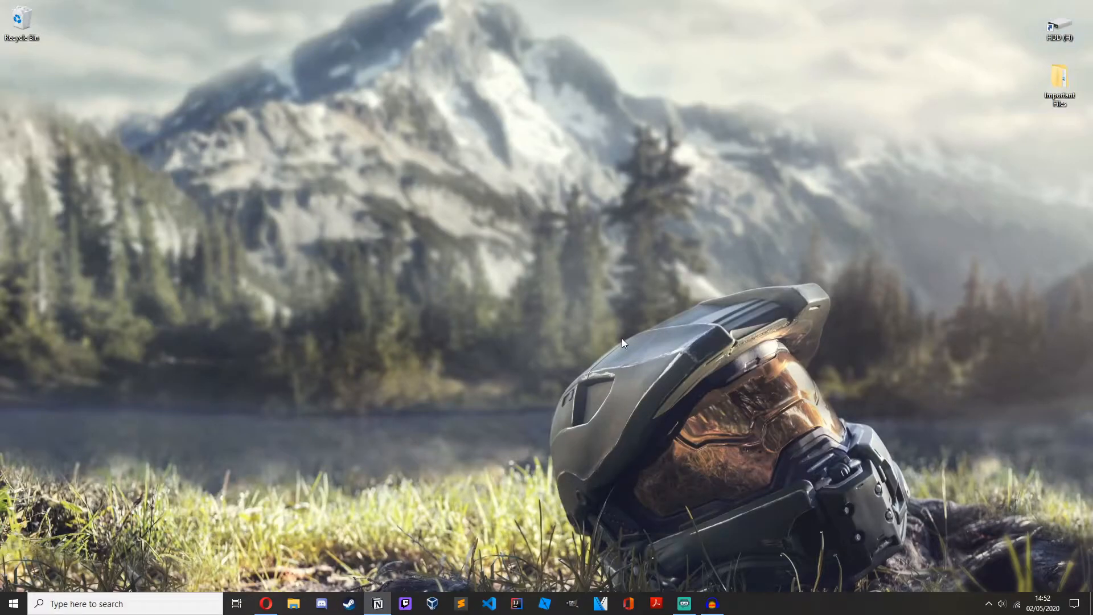
Launch Command Prompt from Start search and run pip to show its usage and command list
left_click(14, 604)
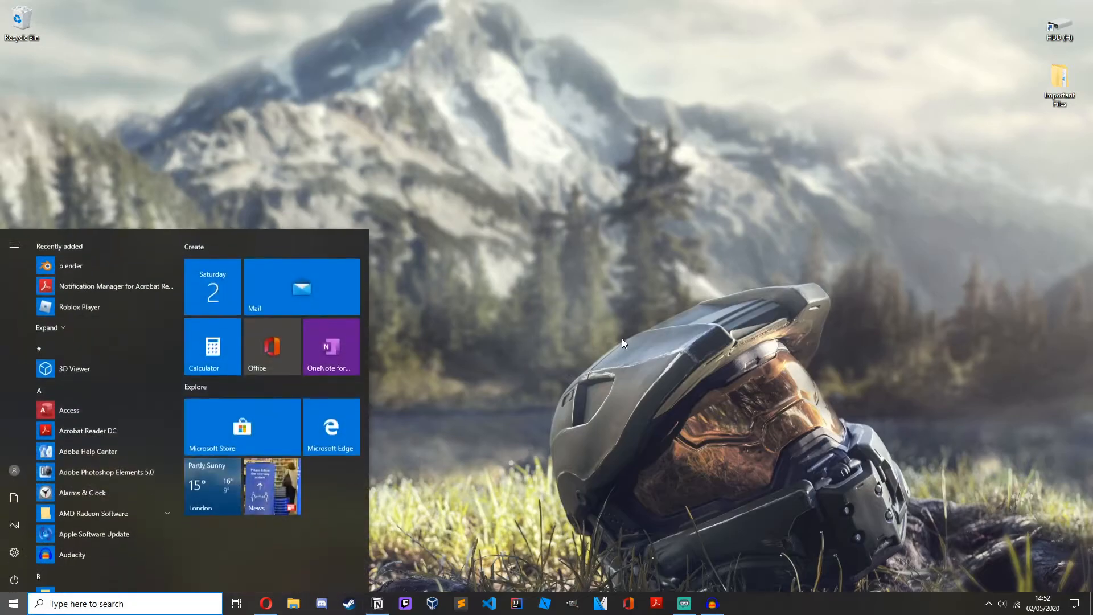
type("command")
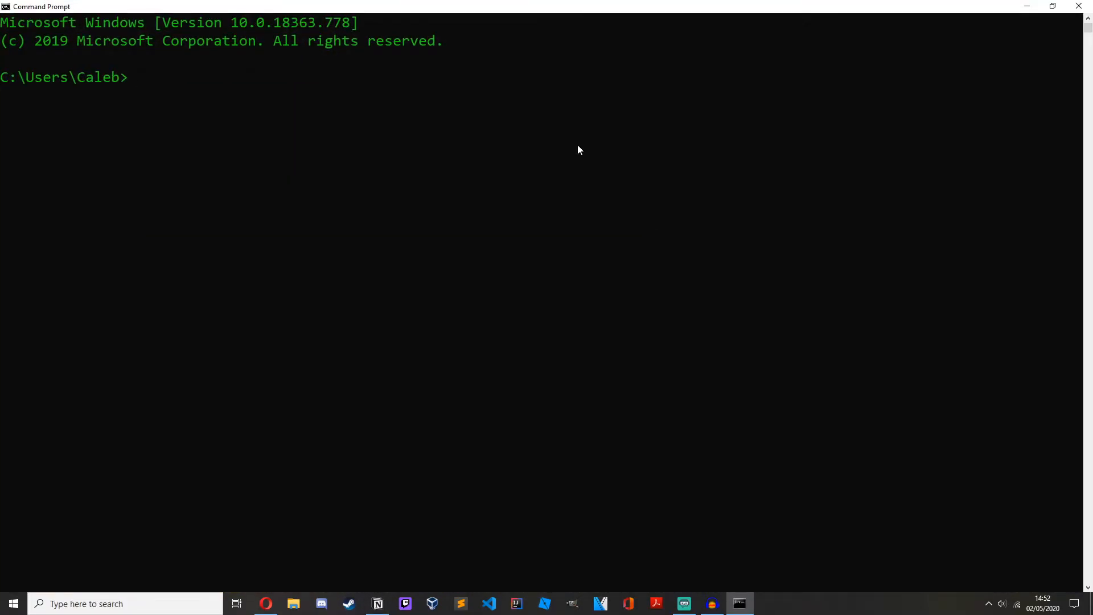
type("pip")
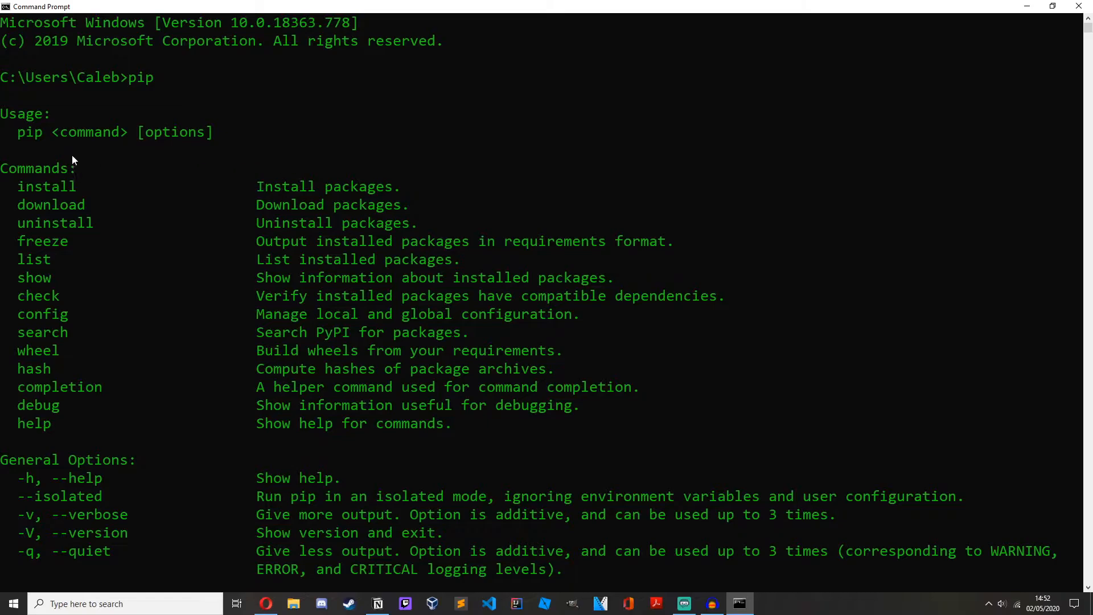
mouse_move(314, 251)
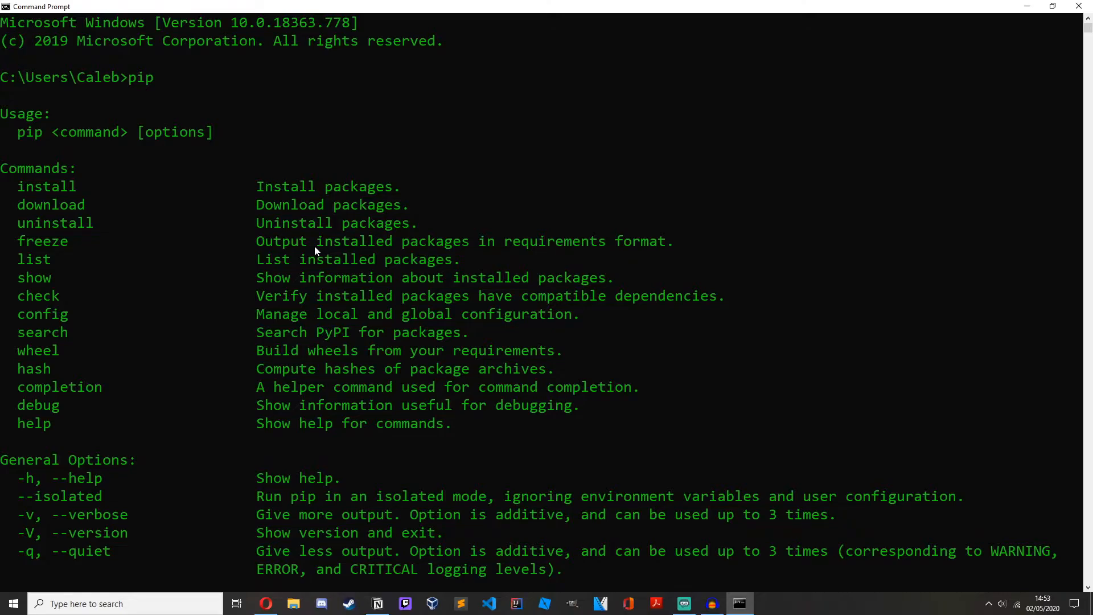
mouse_move(1047, 21)
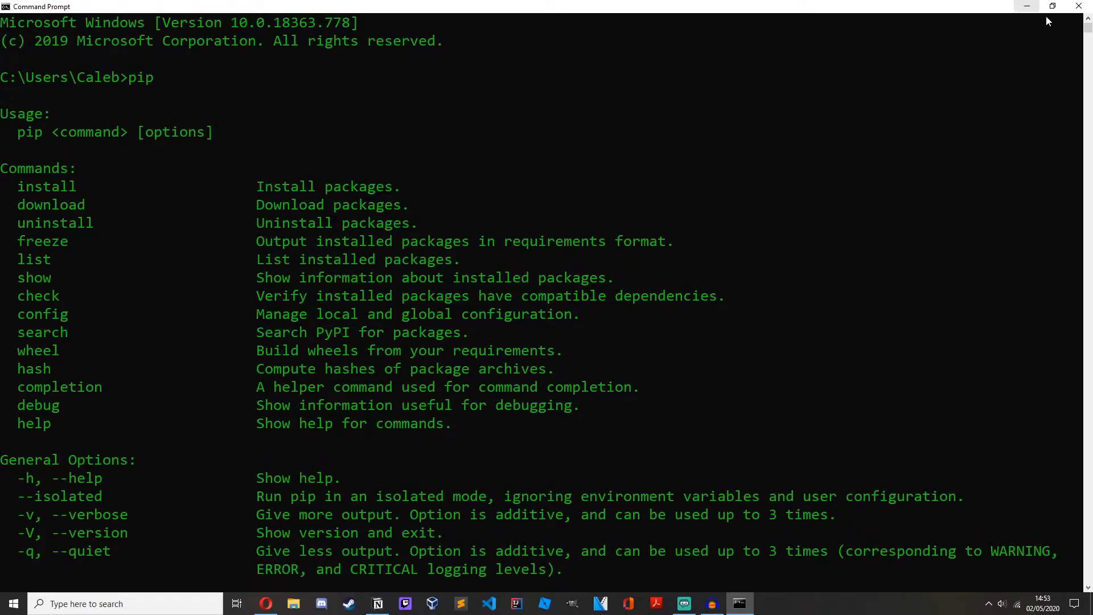
mouse_move(1026, 12)
type("python")
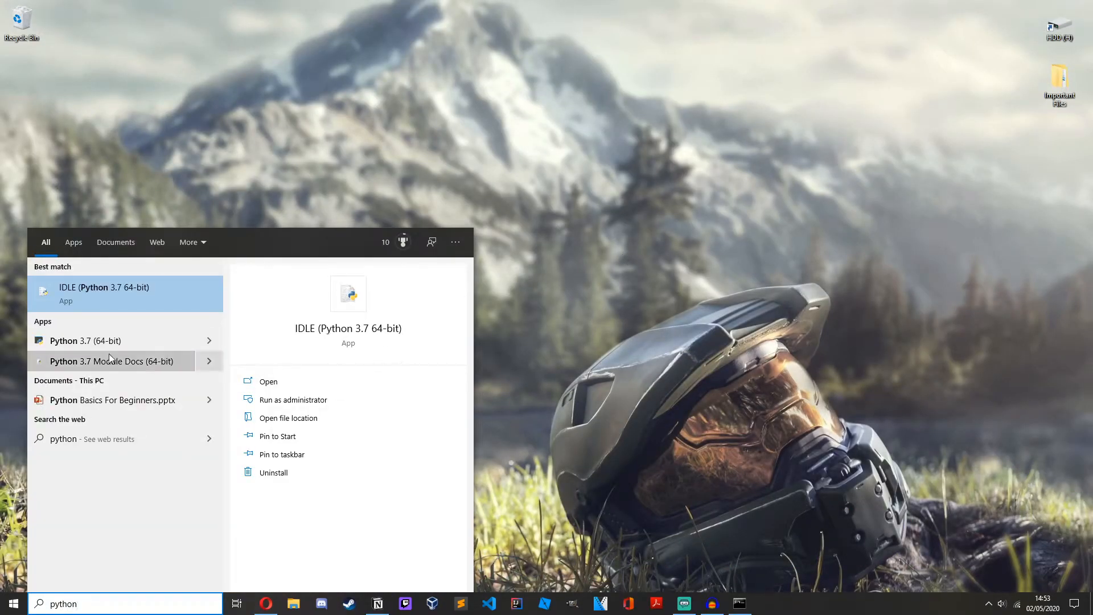
mouse_move(94, 340)
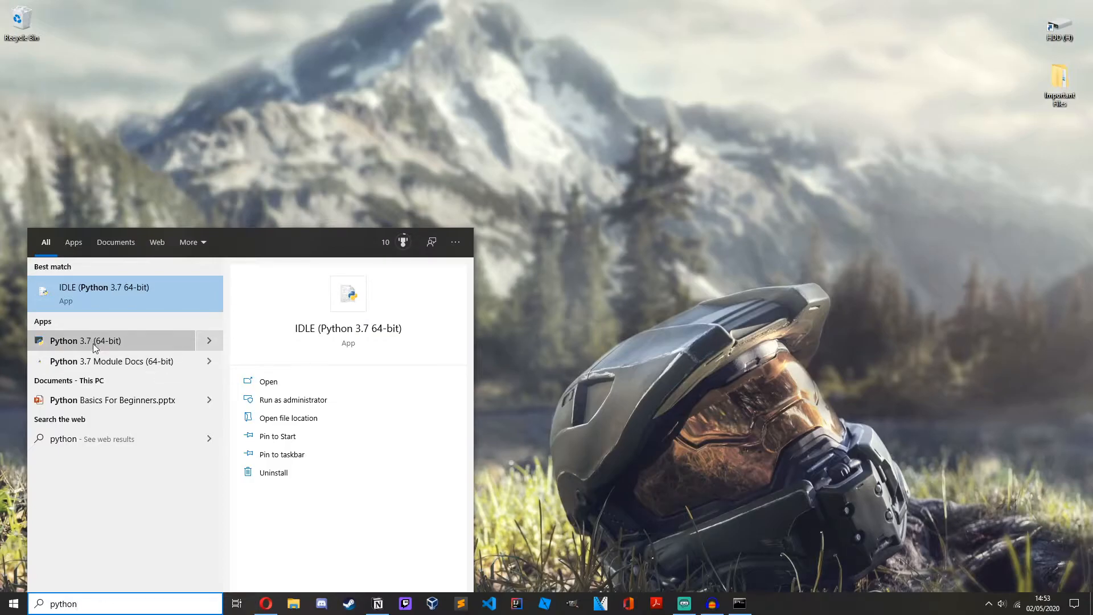
Follow Python 3.7's file location to its install folder's Scripts directory, note the path, and close Explorer
right_click(86, 341)
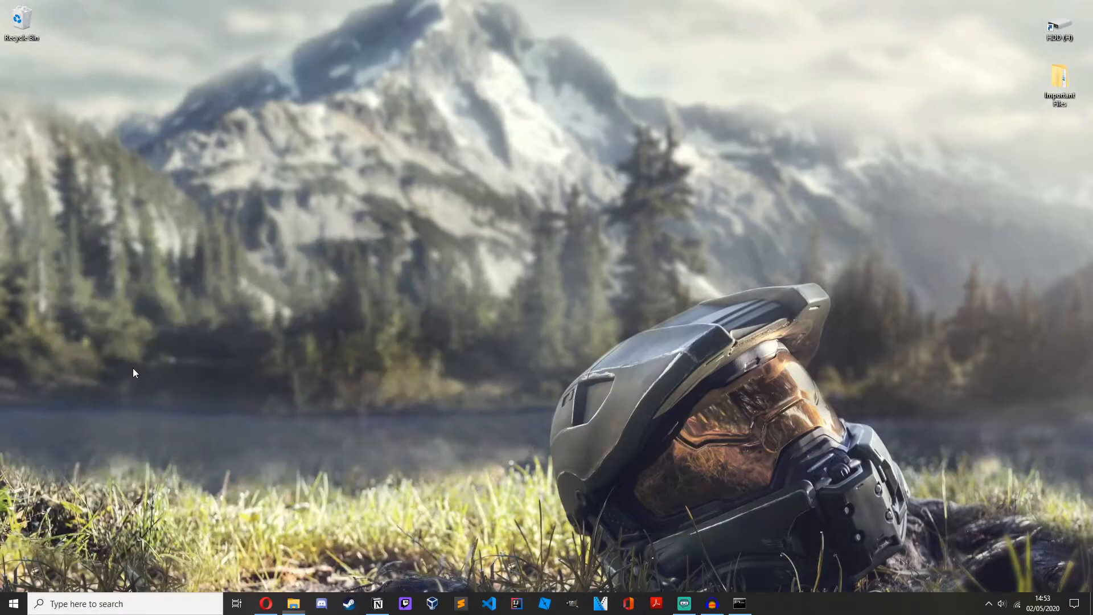
right_click(463, 291)
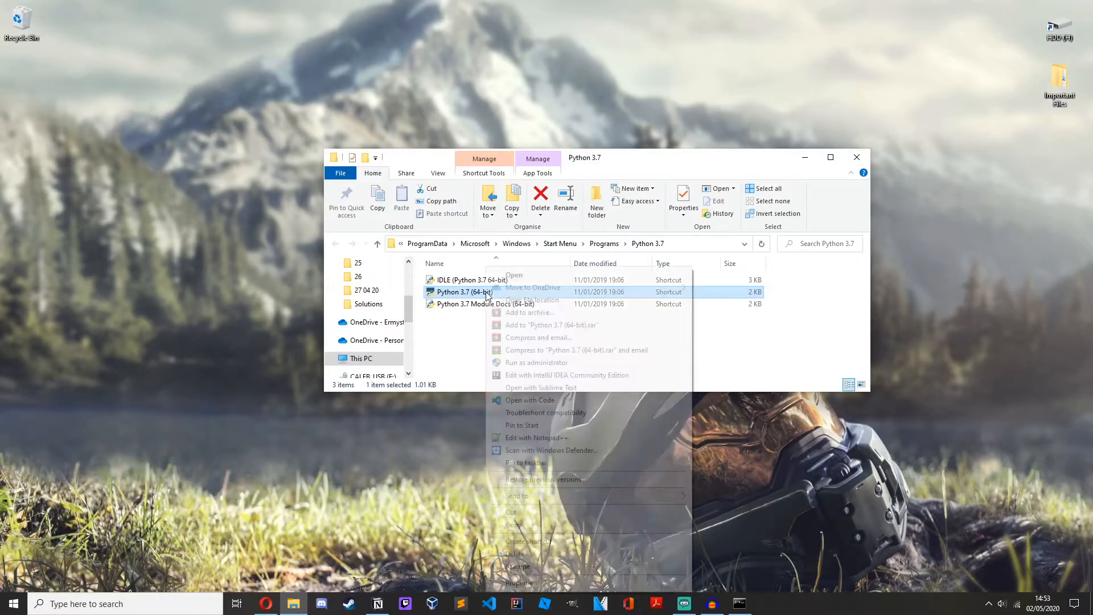
left_click(532, 299)
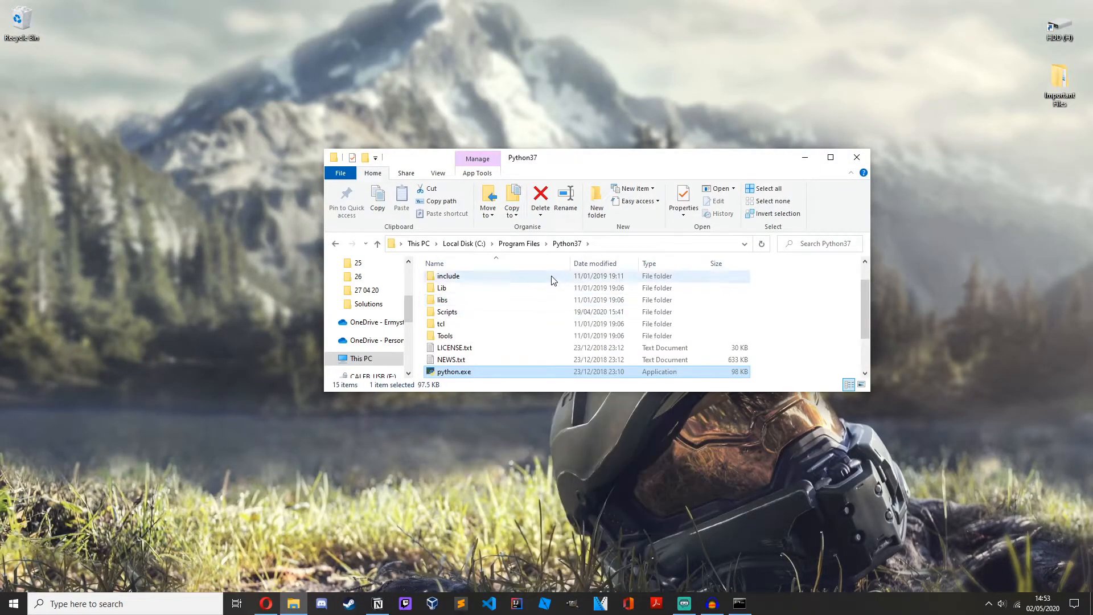
mouse_move(463, 312)
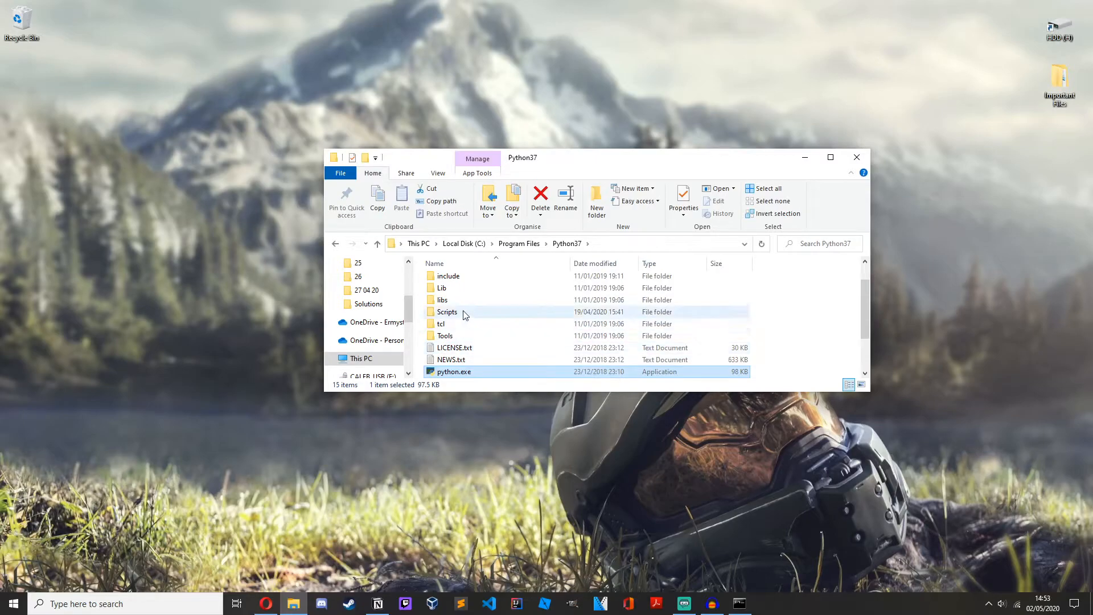
mouse_move(537, 288)
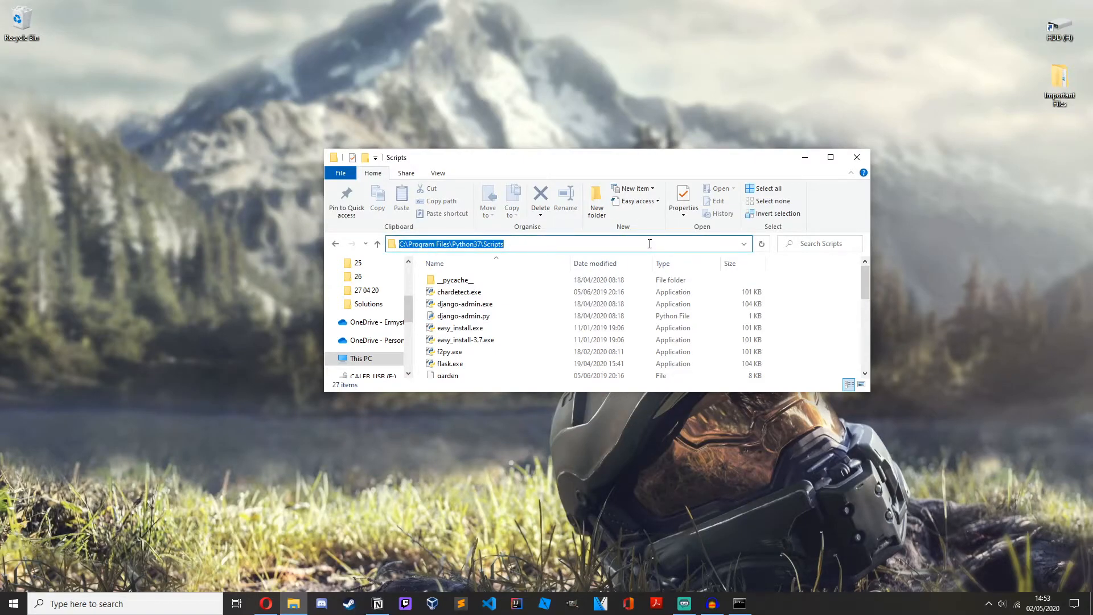
left_click(856, 157)
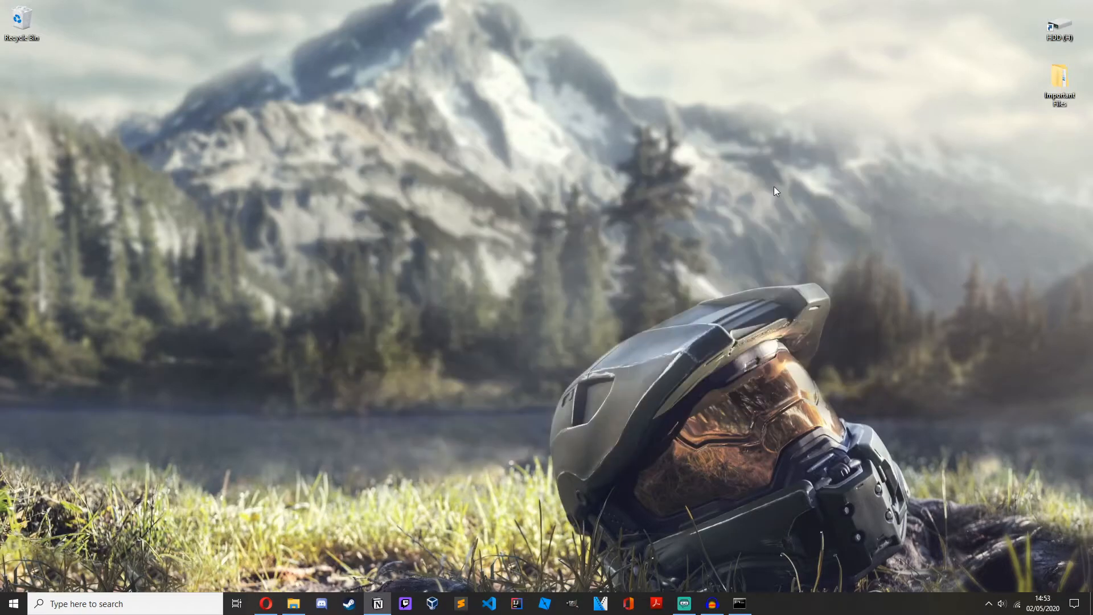
Reach Environment Variables from System Properties and edit the system Path variable
type("e")
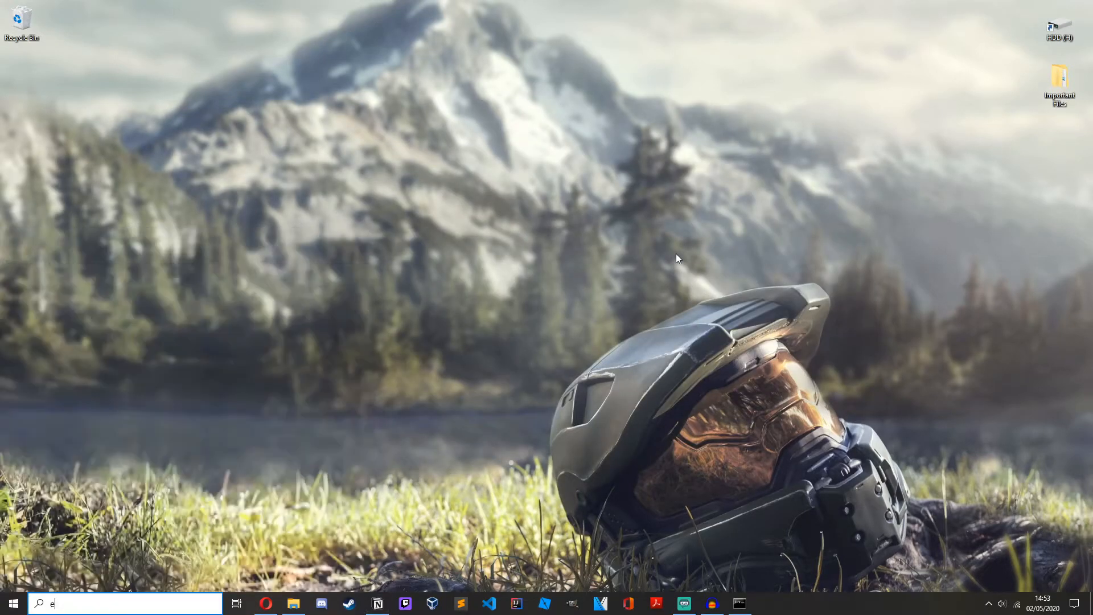
type("n")
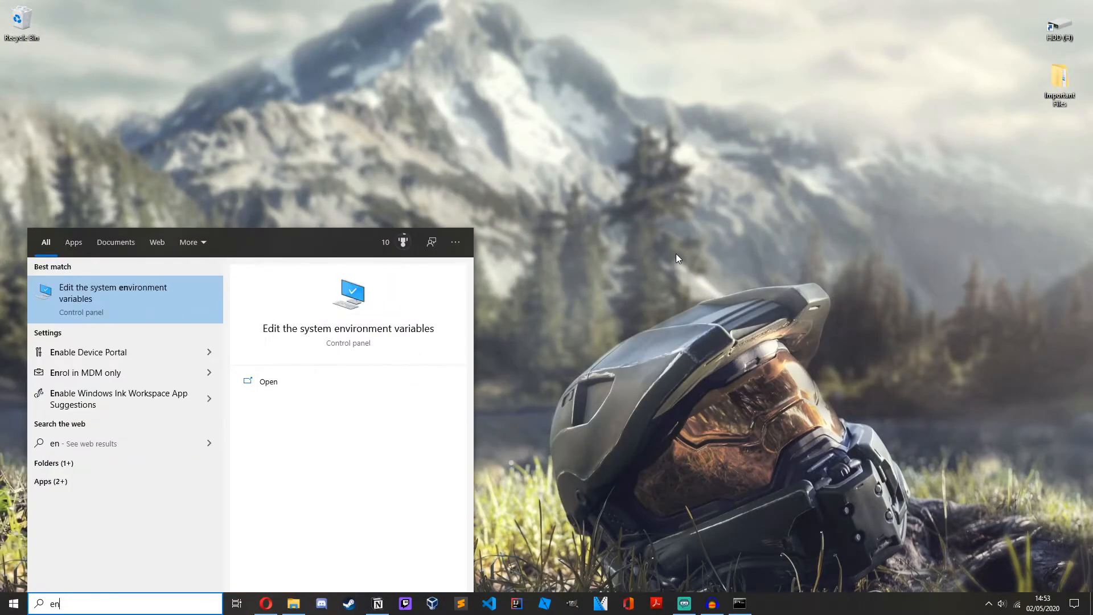
left_click(112, 292)
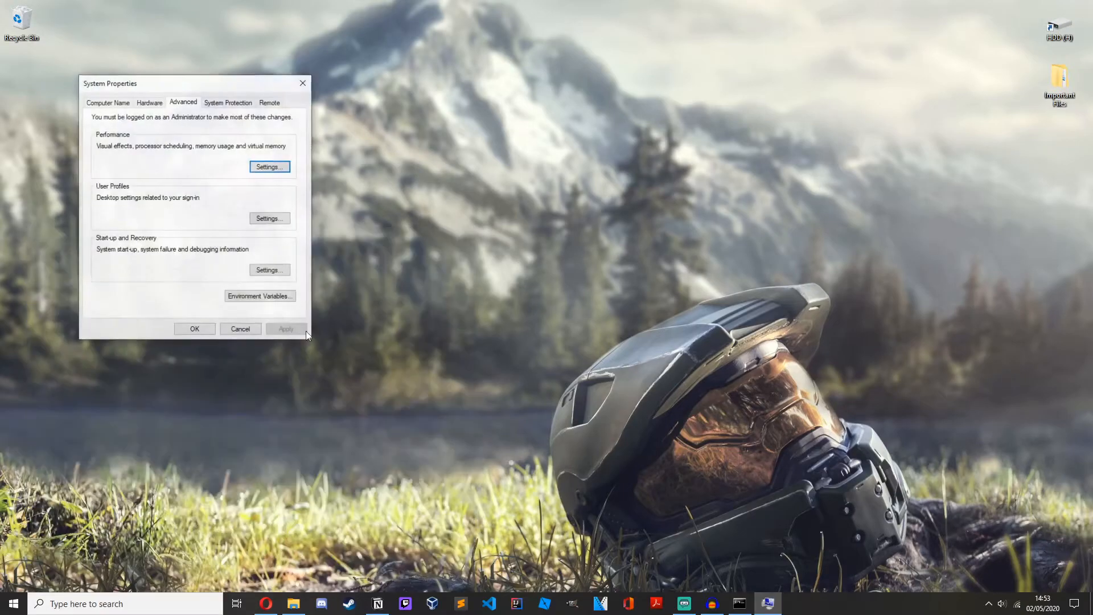
left_click(260, 296)
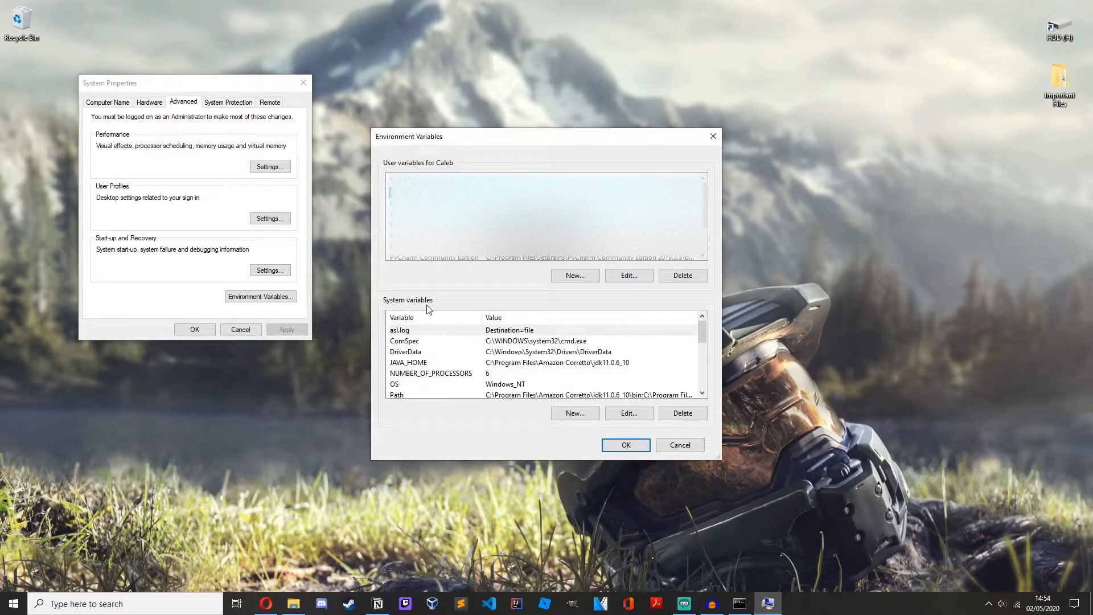
scroll("down", 3)
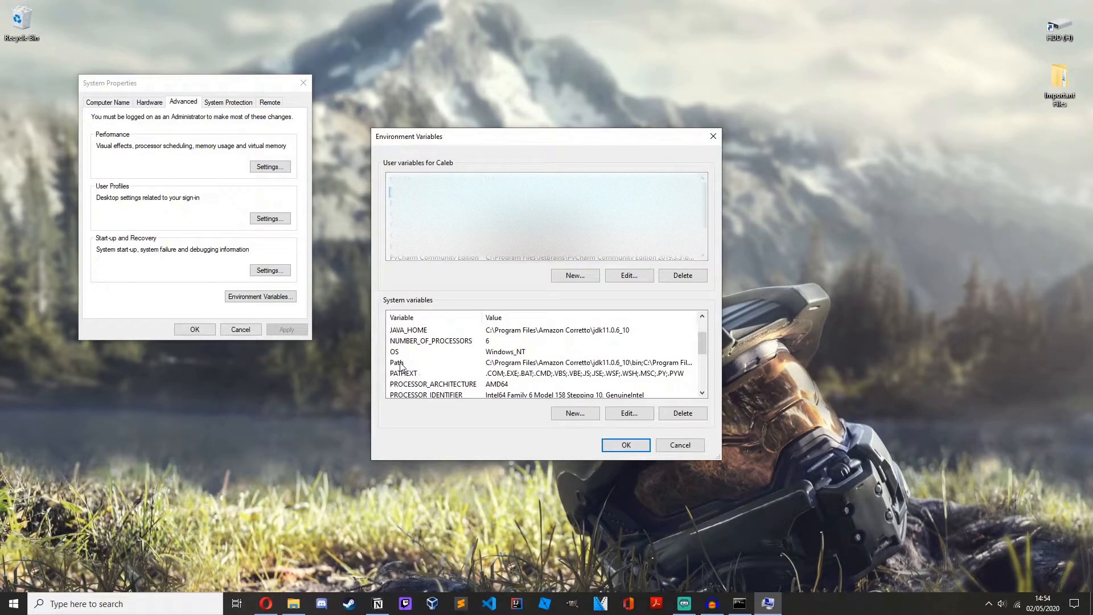
left_click(627, 412)
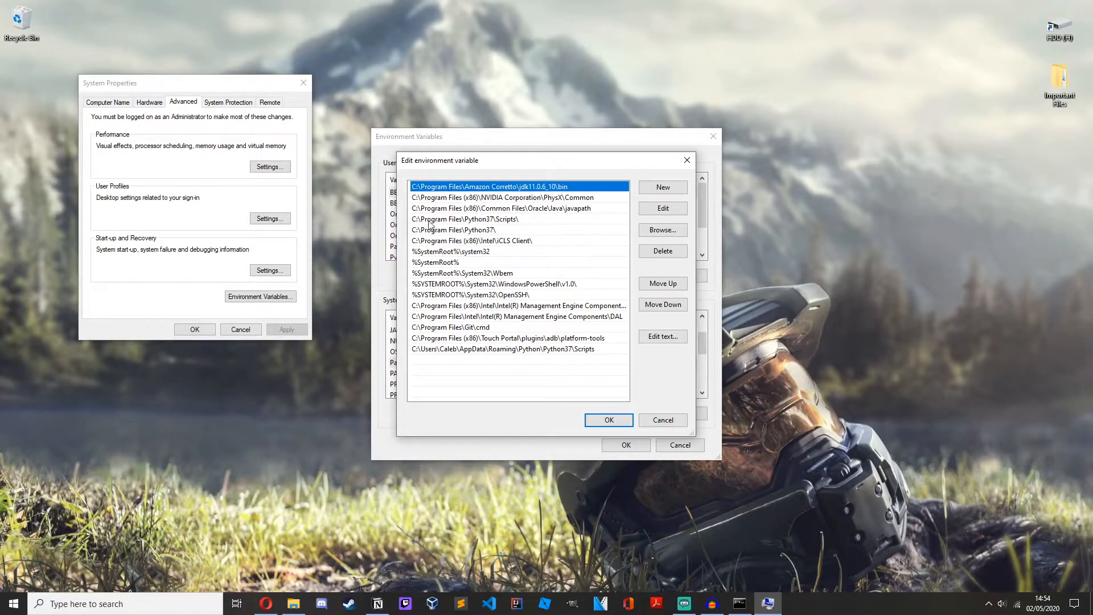
Confirm C:\Program Files\Python37\Scripts\ is in Path, accept, and close the dialogs
left_click(465, 219)
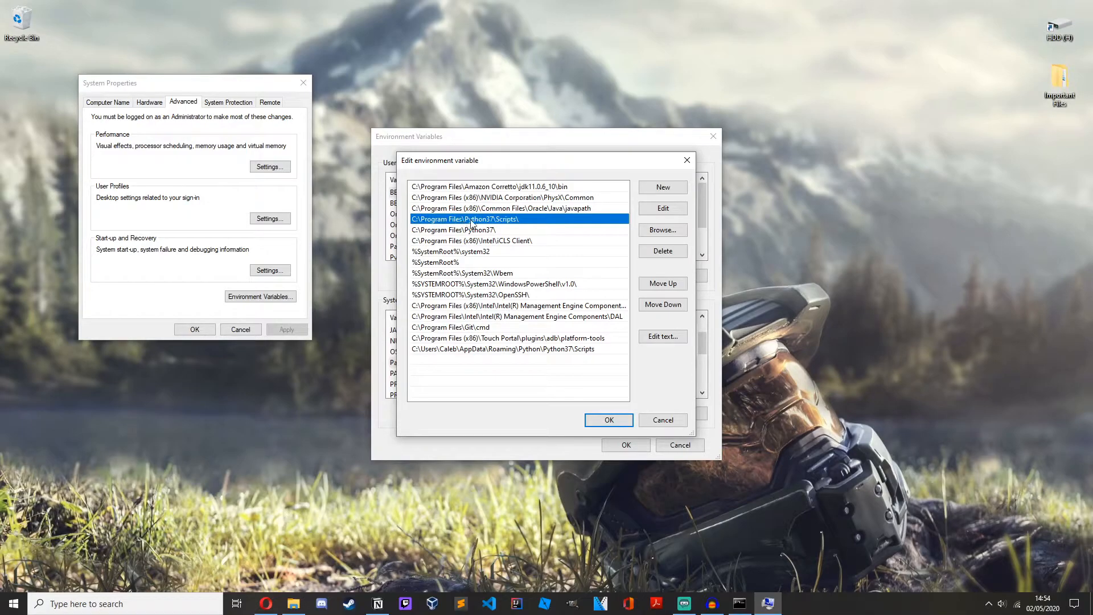
mouse_move(536, 224)
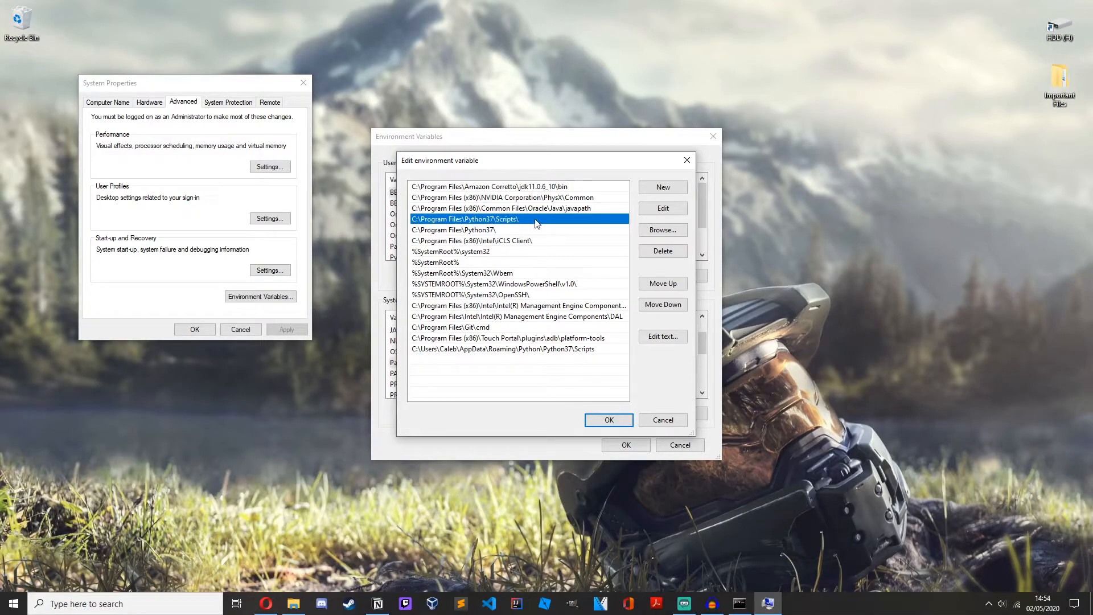
left_click(607, 420)
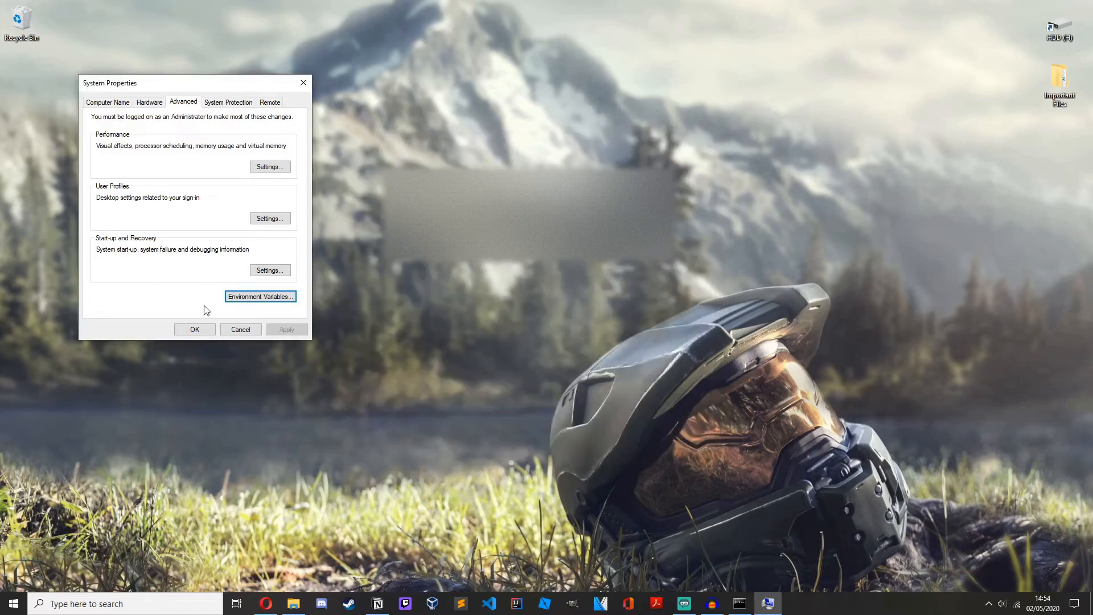
left_click(241, 329)
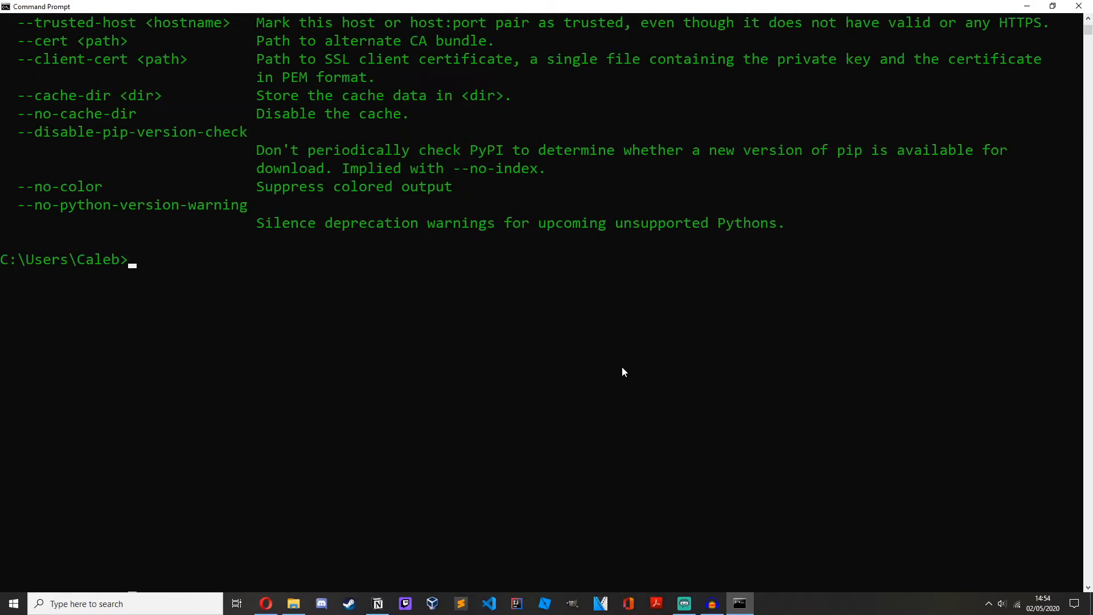
Run 'pip install flask' and highlight the requirement-already-satisfied output
type("p")
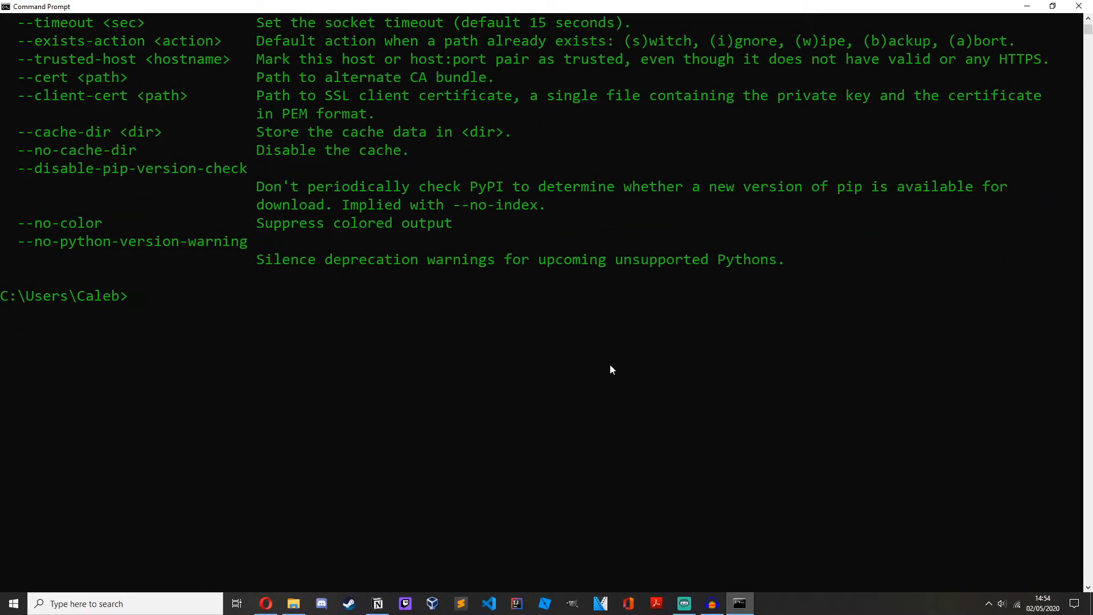
mouse_move(624, 388)
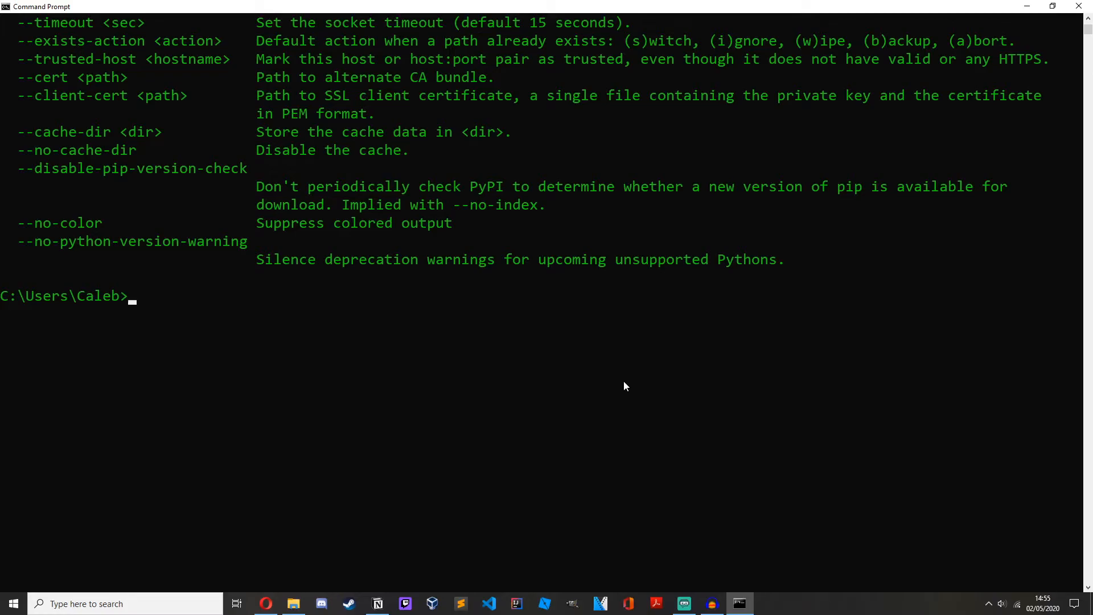
type("pip install")
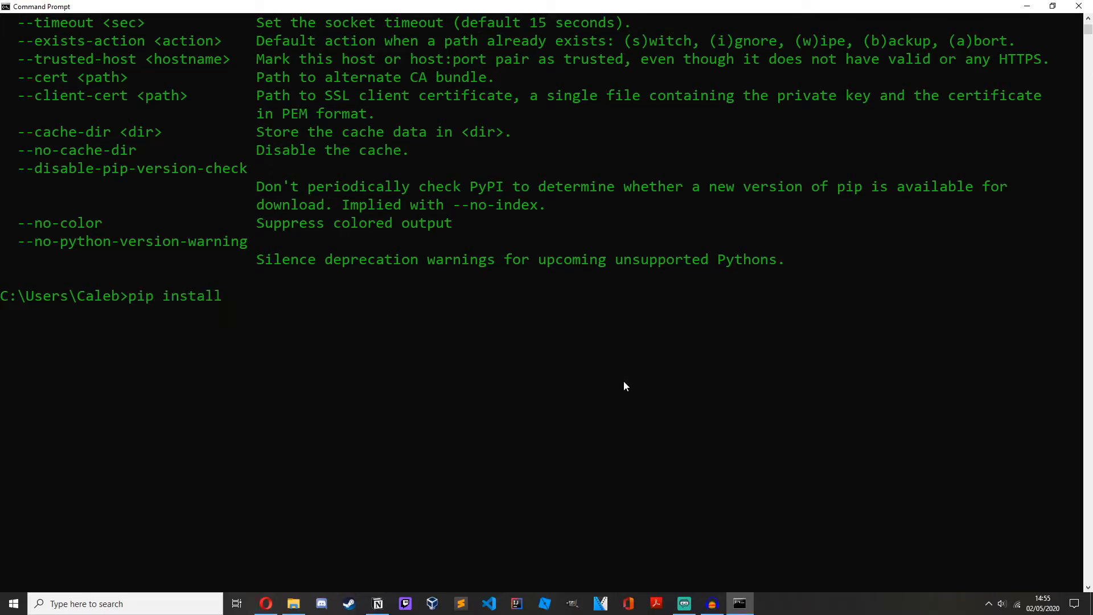
type("flask")
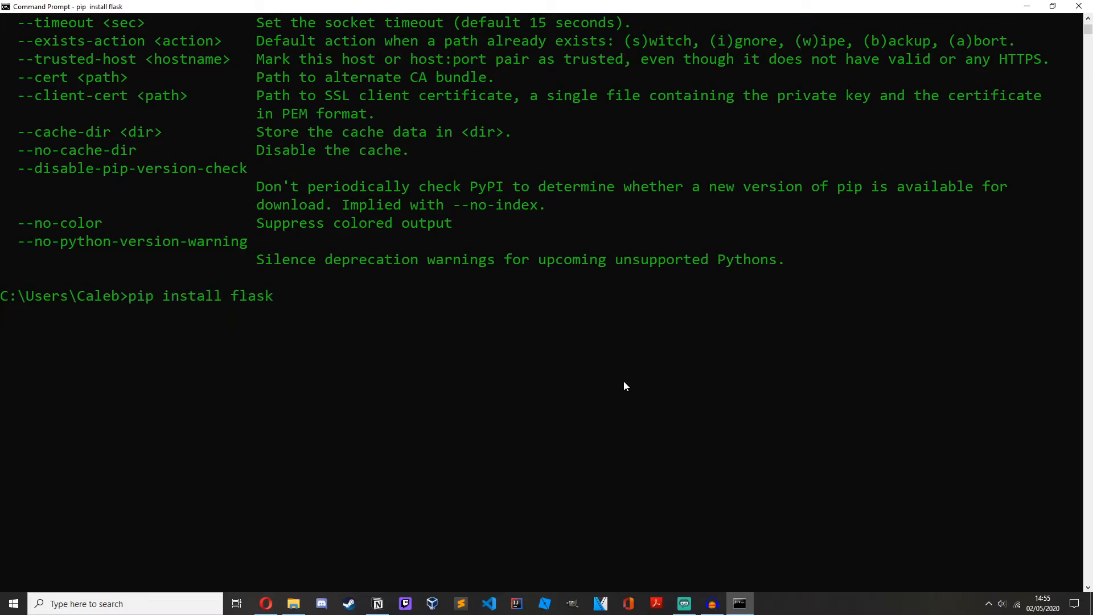
key("Enter")
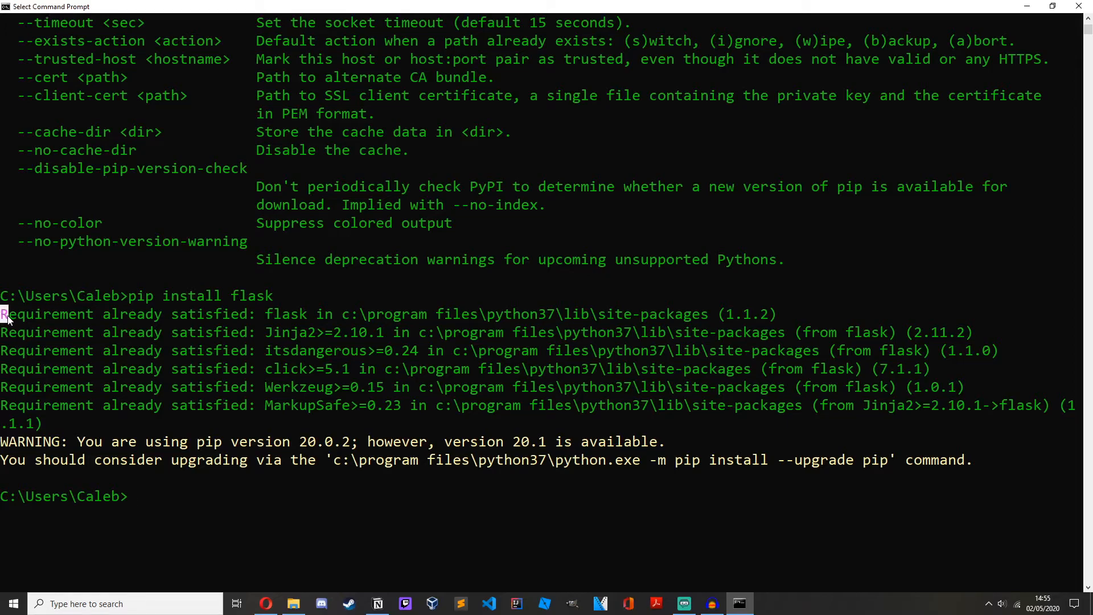
left_click_drag(0, 314, 243, 387)
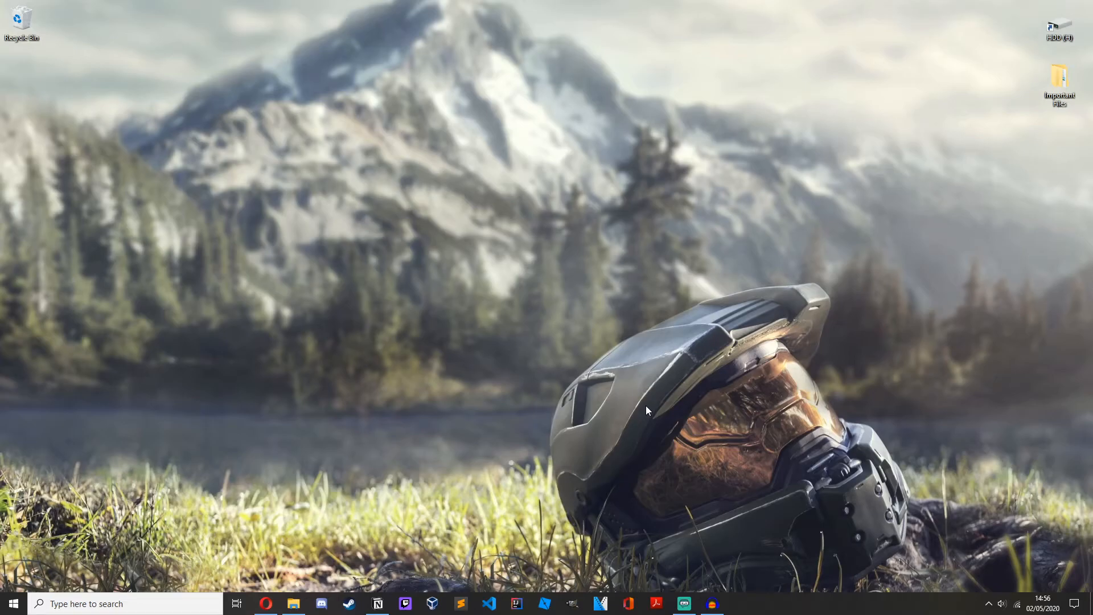
Start the IDLE Python 3.7 shell and run 'import flask', which succeeds without error
left_click(13, 603)
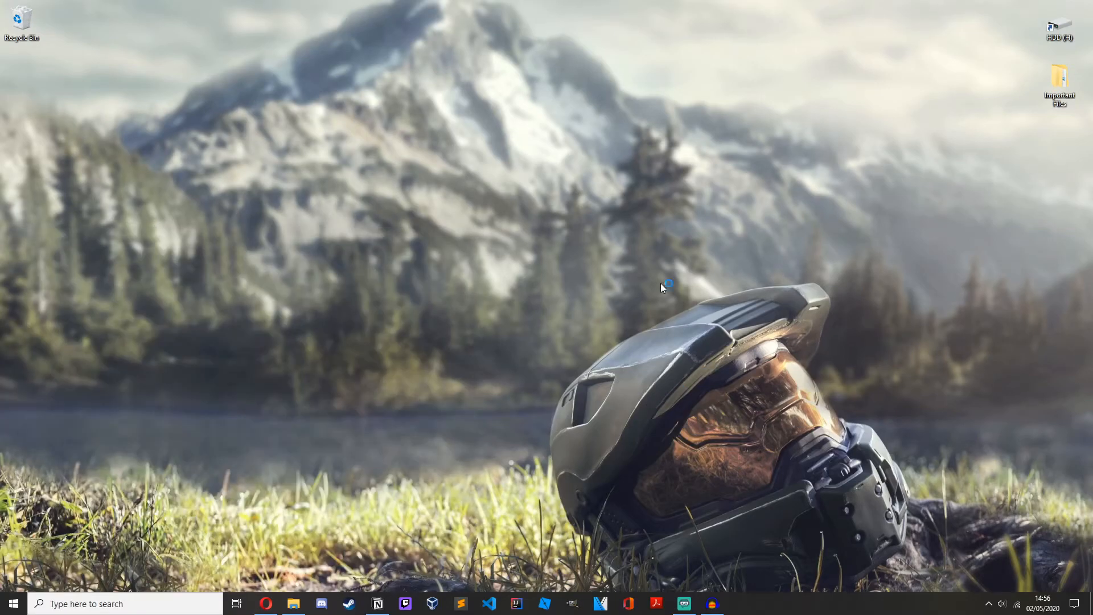
left_click(740, 604)
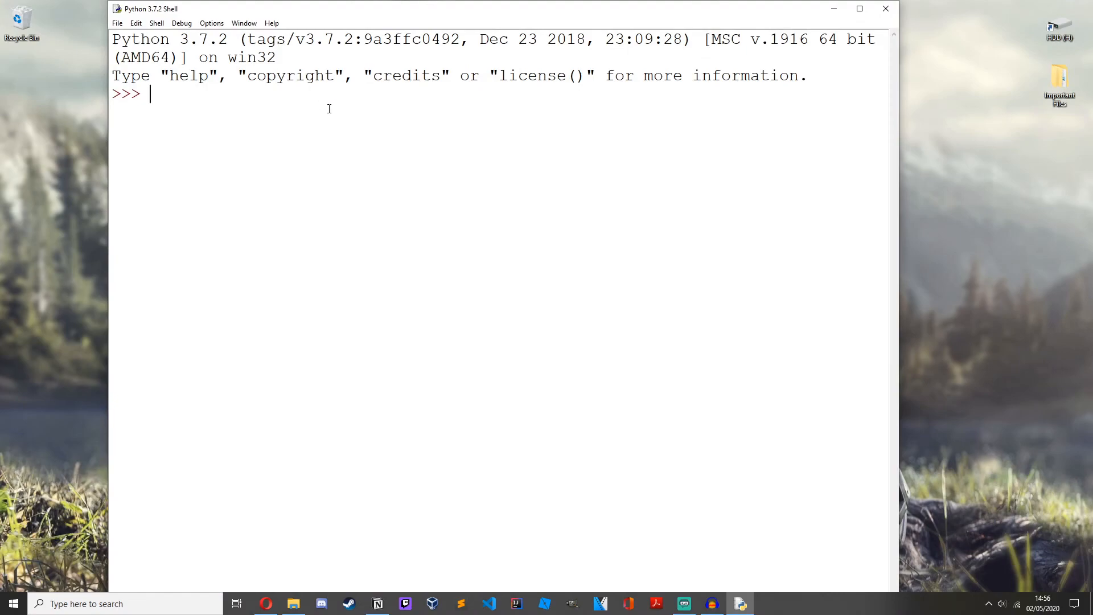
type("import")
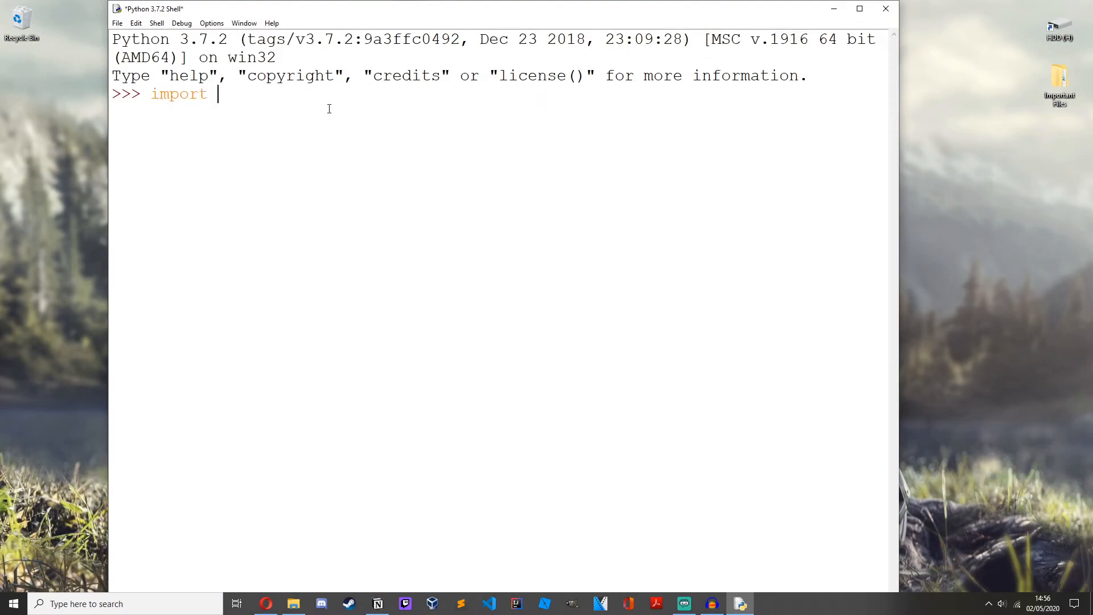
type("flask")
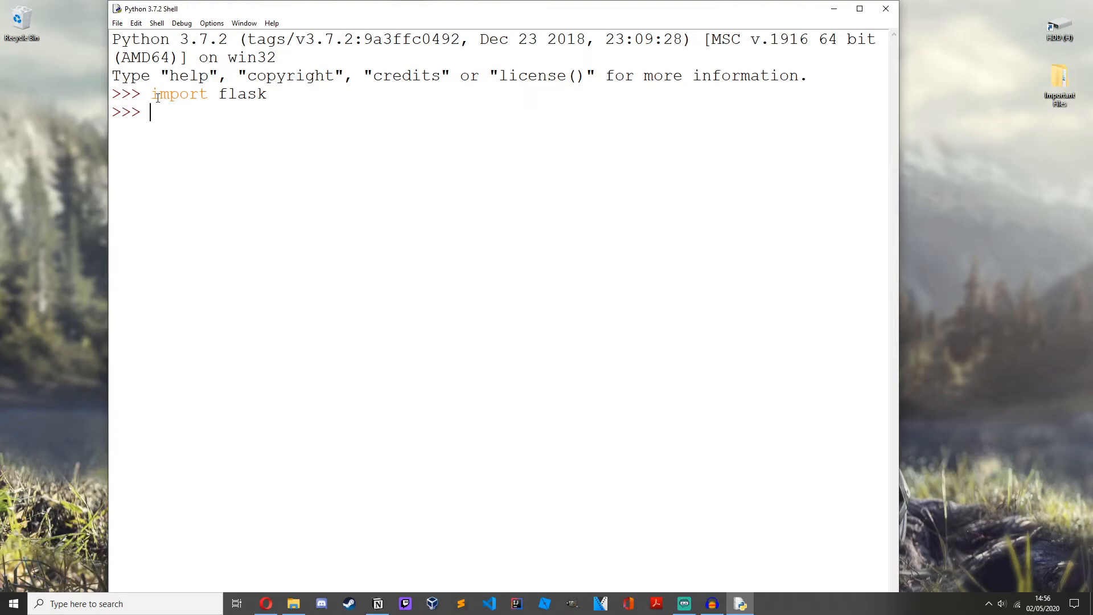
double_click(242, 95)
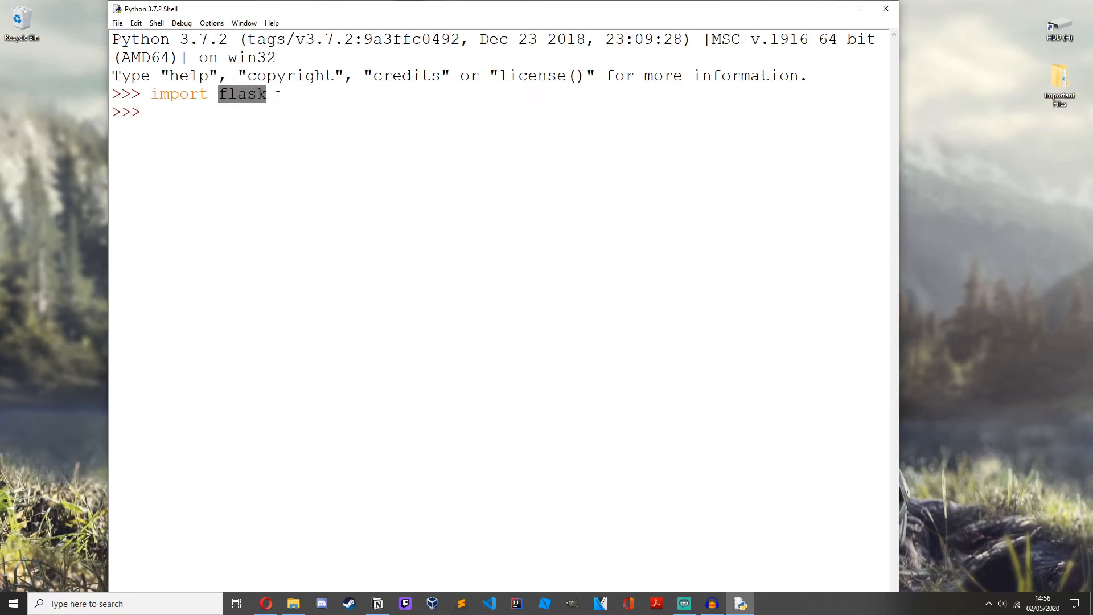
Import a nonsense module name to show the contrasting ModuleNotFoundError
type("import alskdjf laejwf ioajewofijaewiofj")
type("import hadfas")
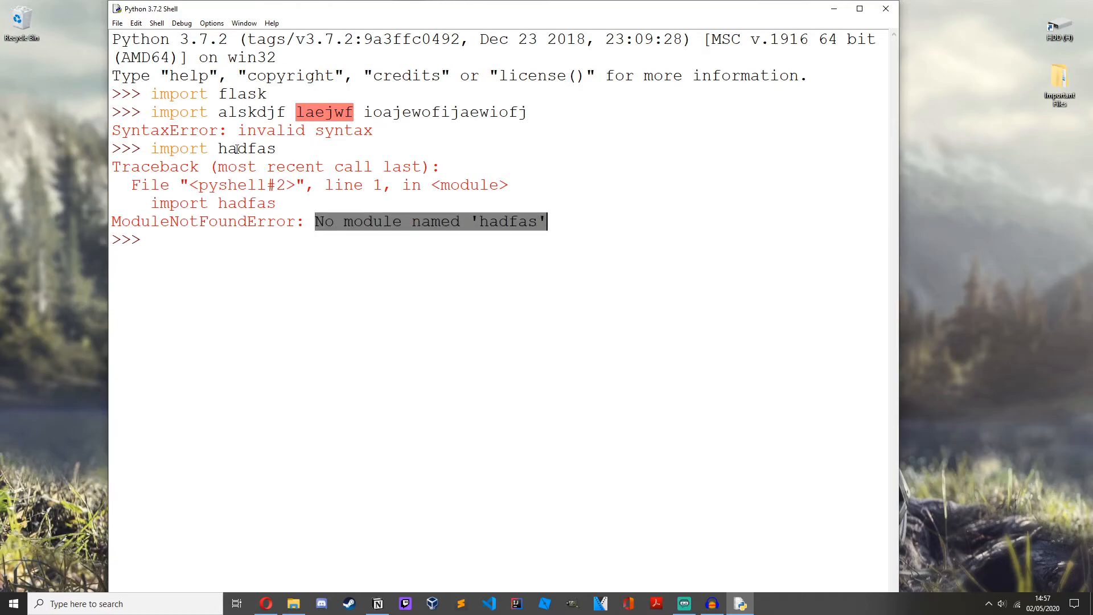
double_click(246, 148)
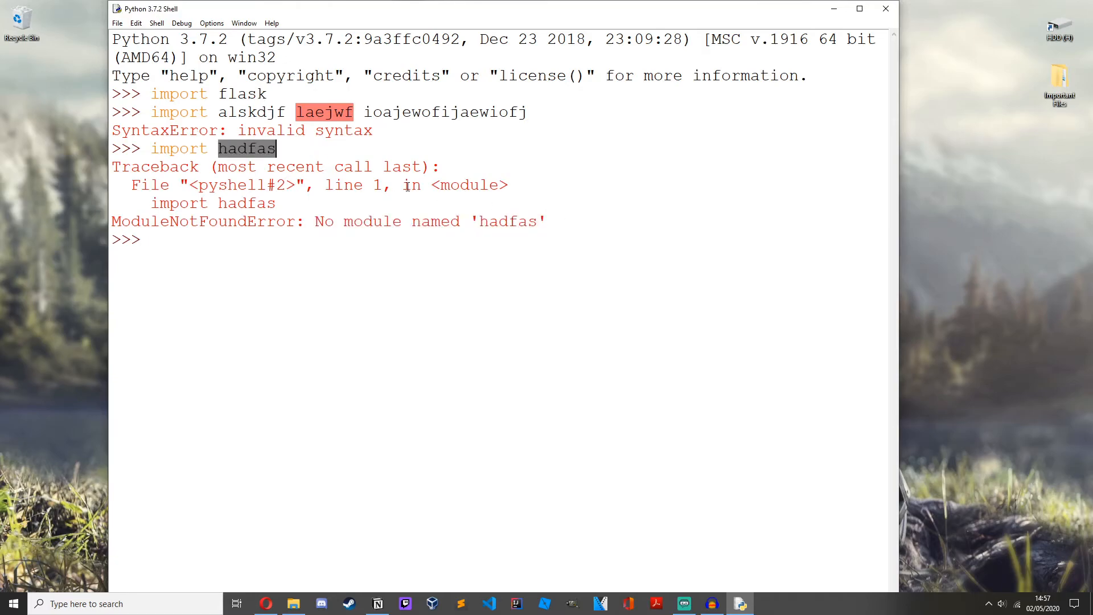